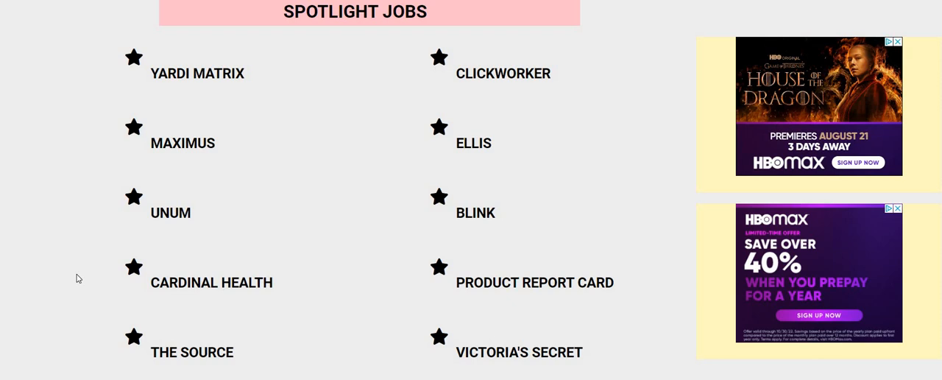
mouse_move(593, 189)
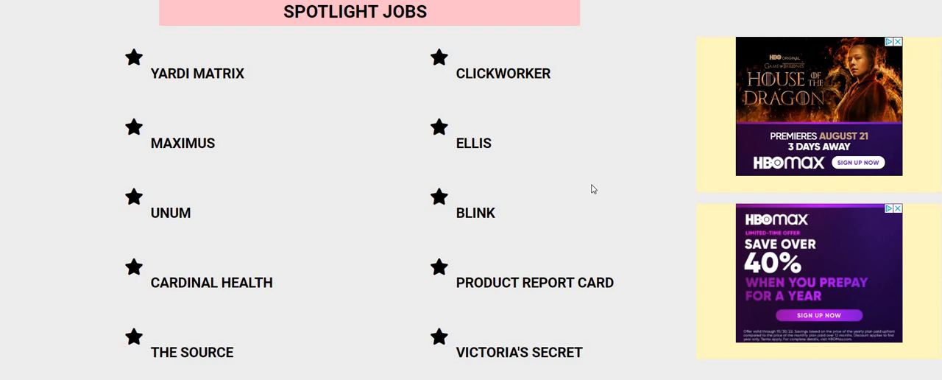
mouse_move(589, 192)
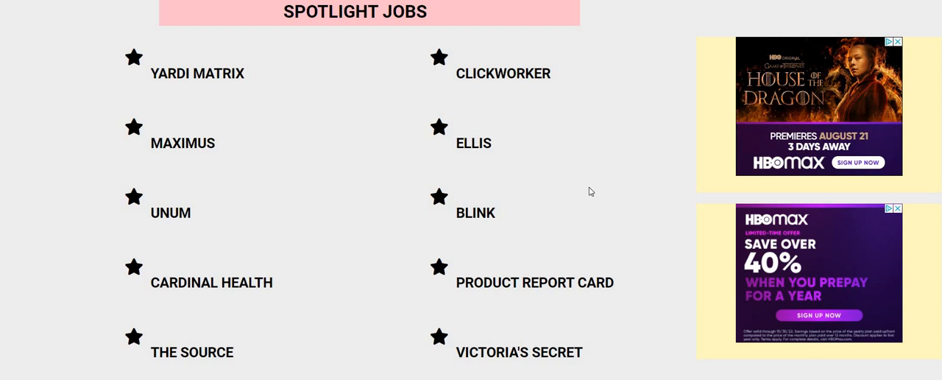
mouse_move(683, 206)
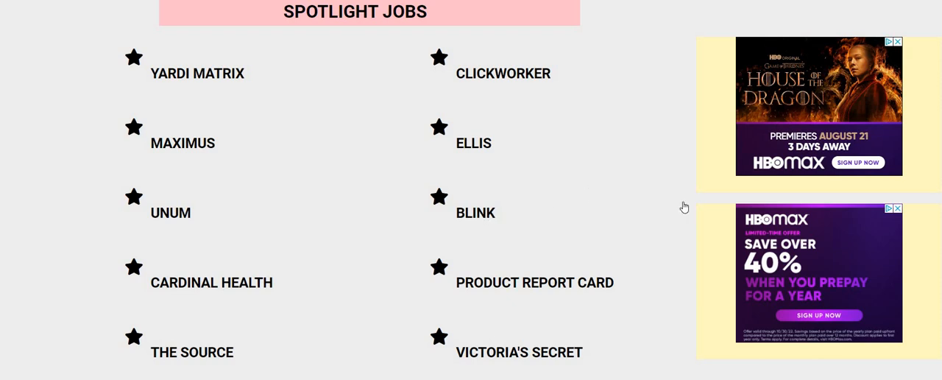
Step: Open the Blink Part-Time Research Recruiter posting and scroll to its 'What you will be doing' duties
left_click(476, 212)
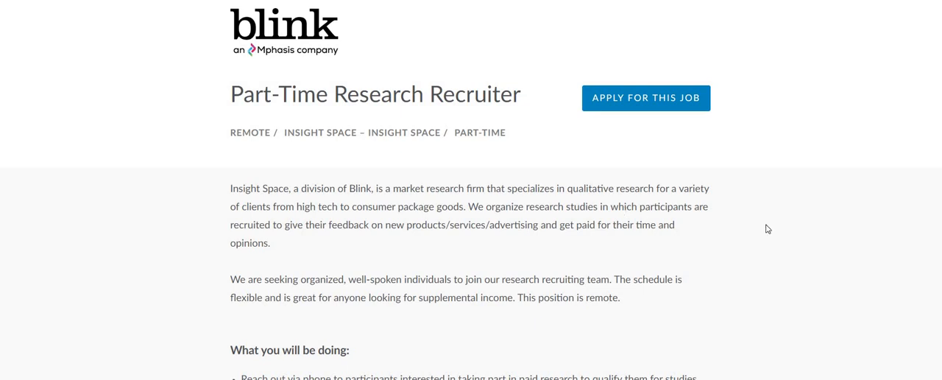
mouse_move(762, 234)
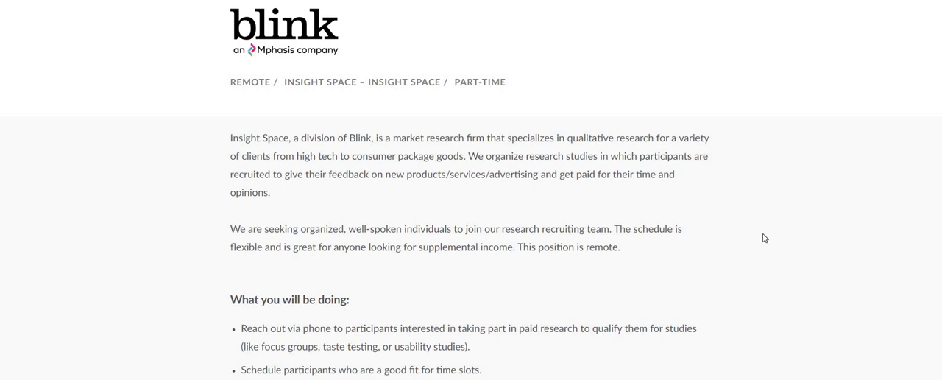
scroll("down", 3)
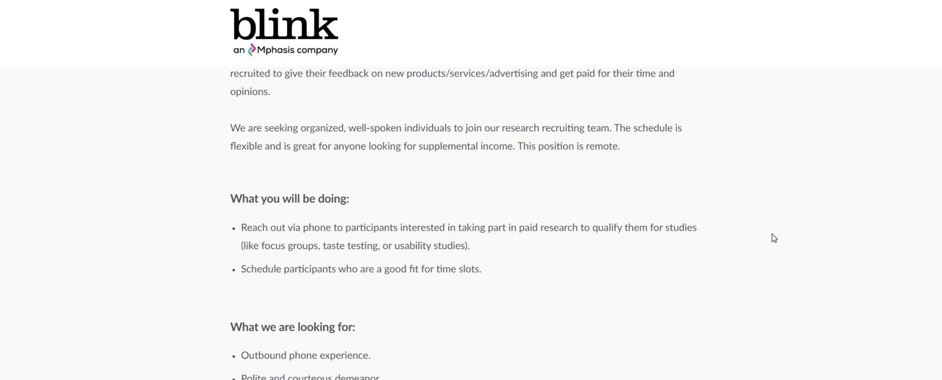
mouse_move(704, 242)
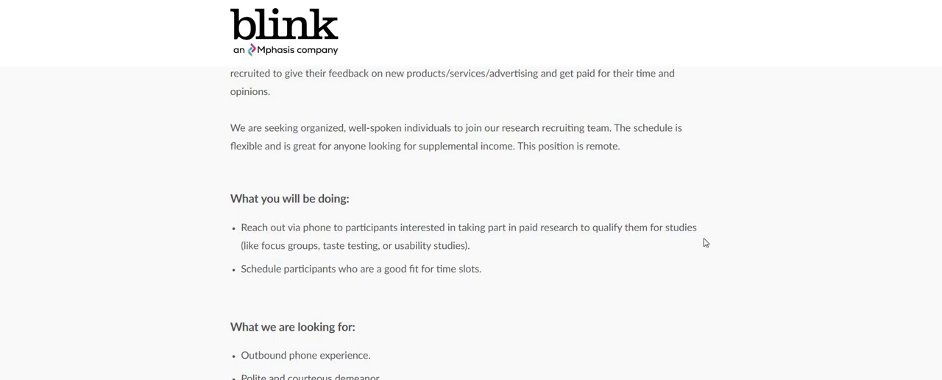
Step: Scroll through 'What we are looking for' down to Job Hours and the $20–$22 hourly rate
scroll("down", 3)
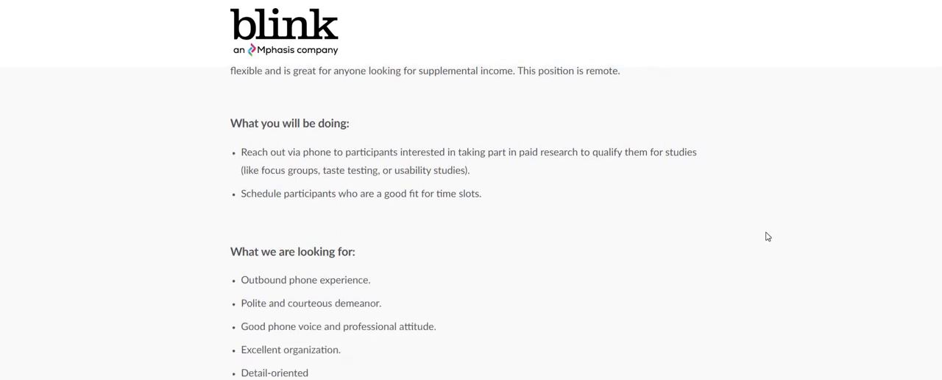
scroll("down", 3)
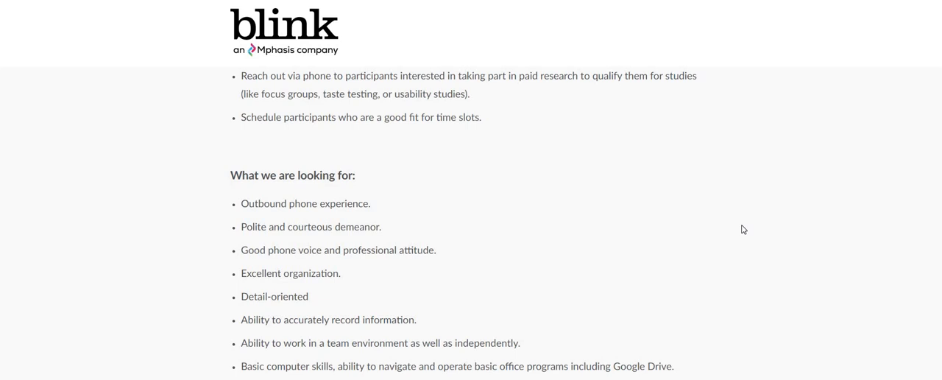
mouse_move(701, 221)
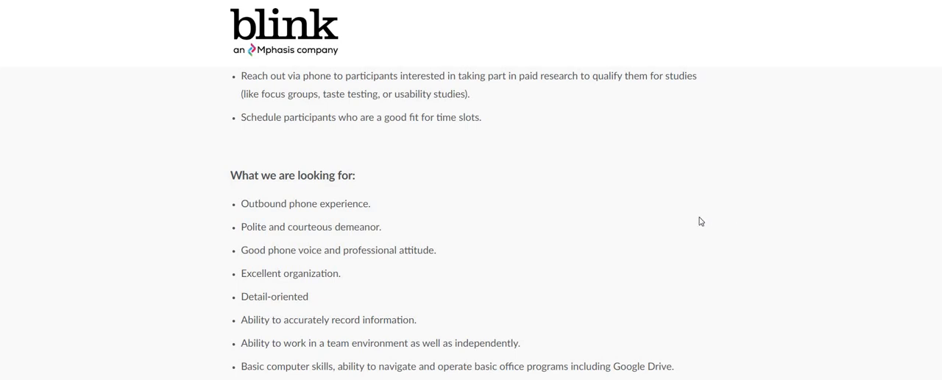
scroll("down", 3)
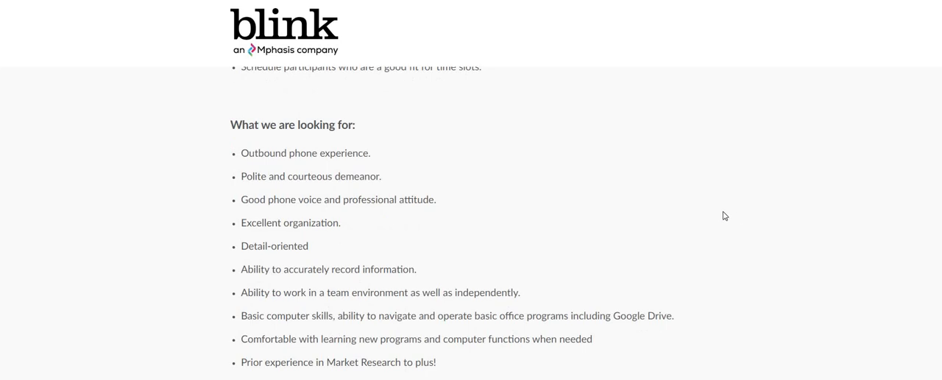
scroll("down", 3)
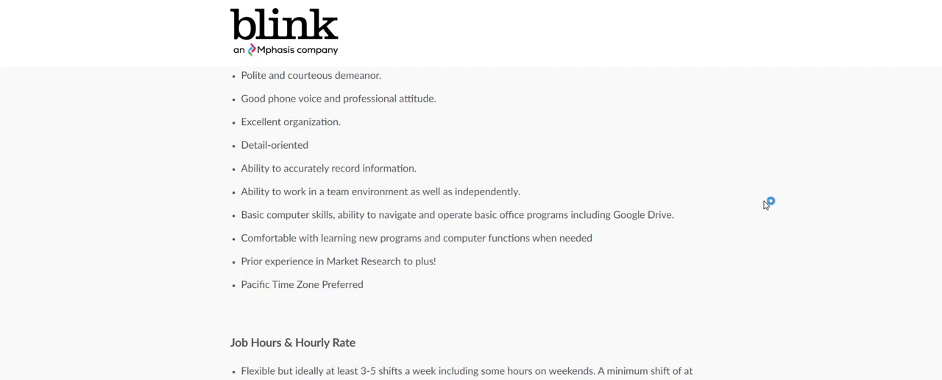
scroll("down", 3)
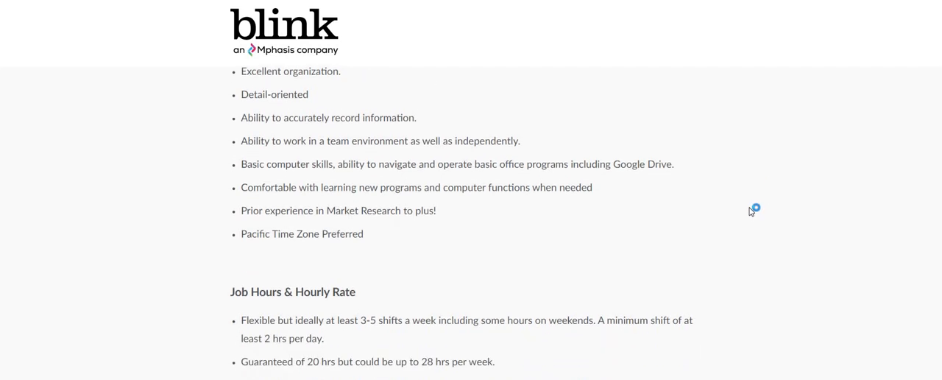
scroll("down", 3)
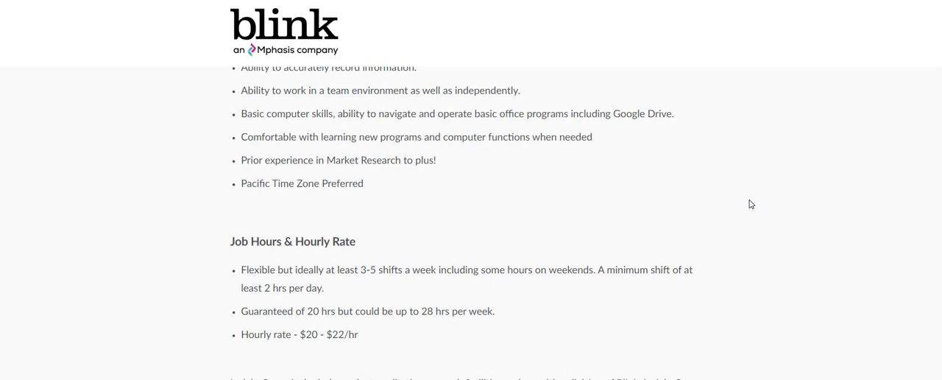
scroll("down", 3)
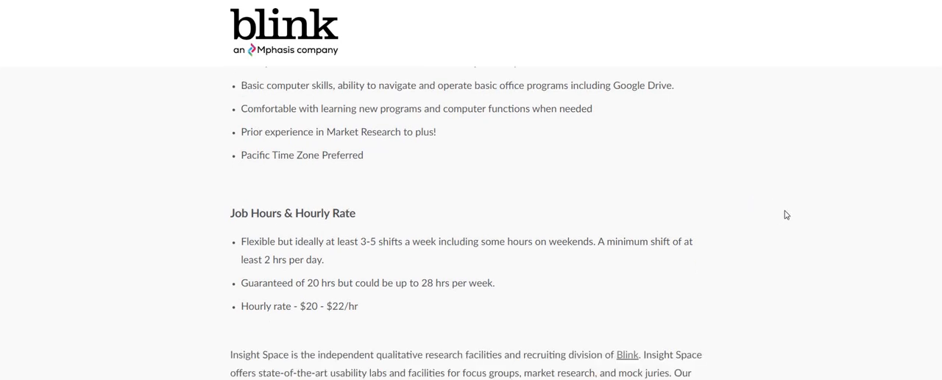
Step: Scroll to the posting's end showing the Insight Space labs and the Apply For This Job button
scroll("down", 3)
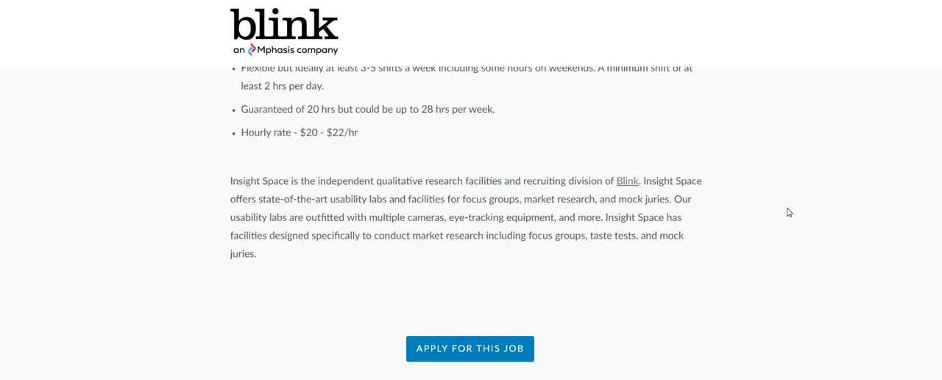
mouse_move(189, 253)
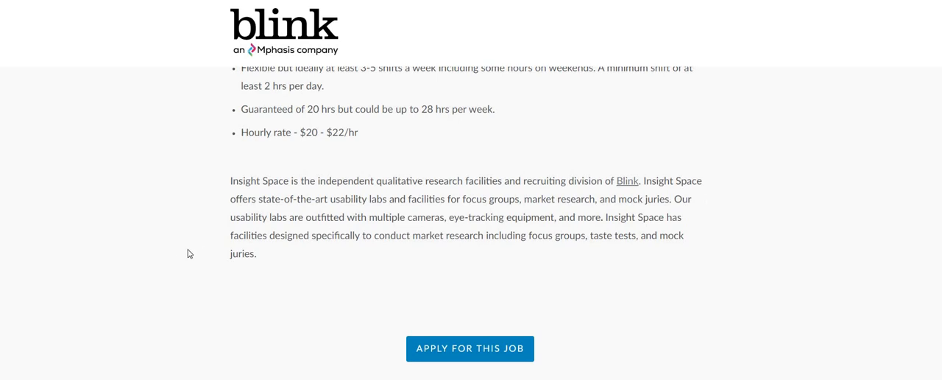
mouse_move(168, 268)
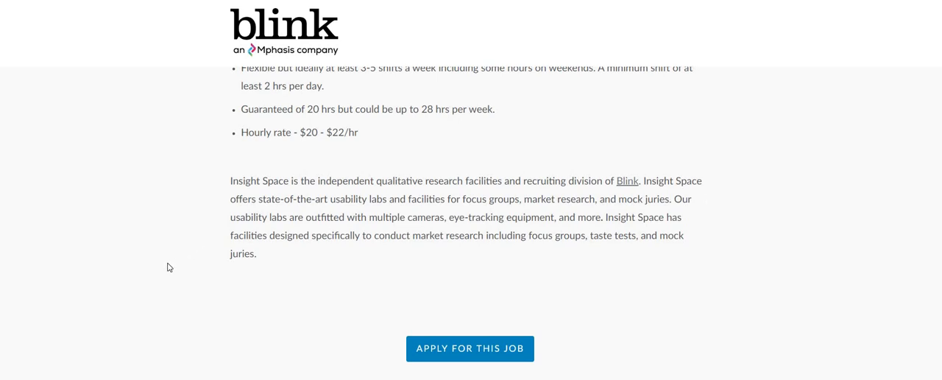